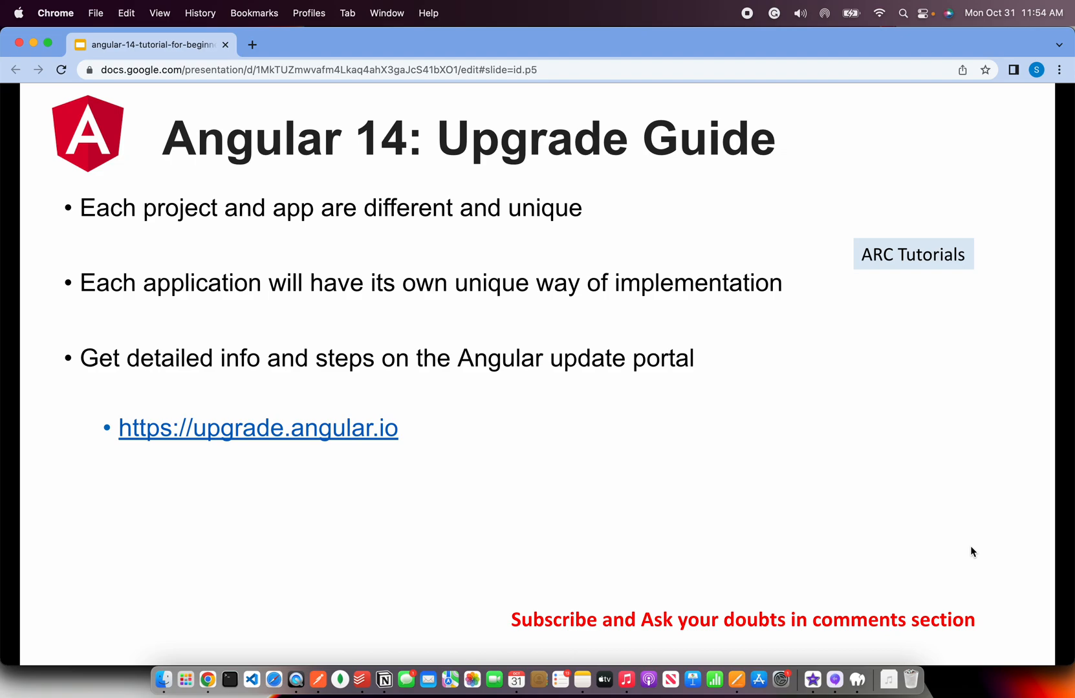
{"action": "left_click", "coordinate": [258, 427]}
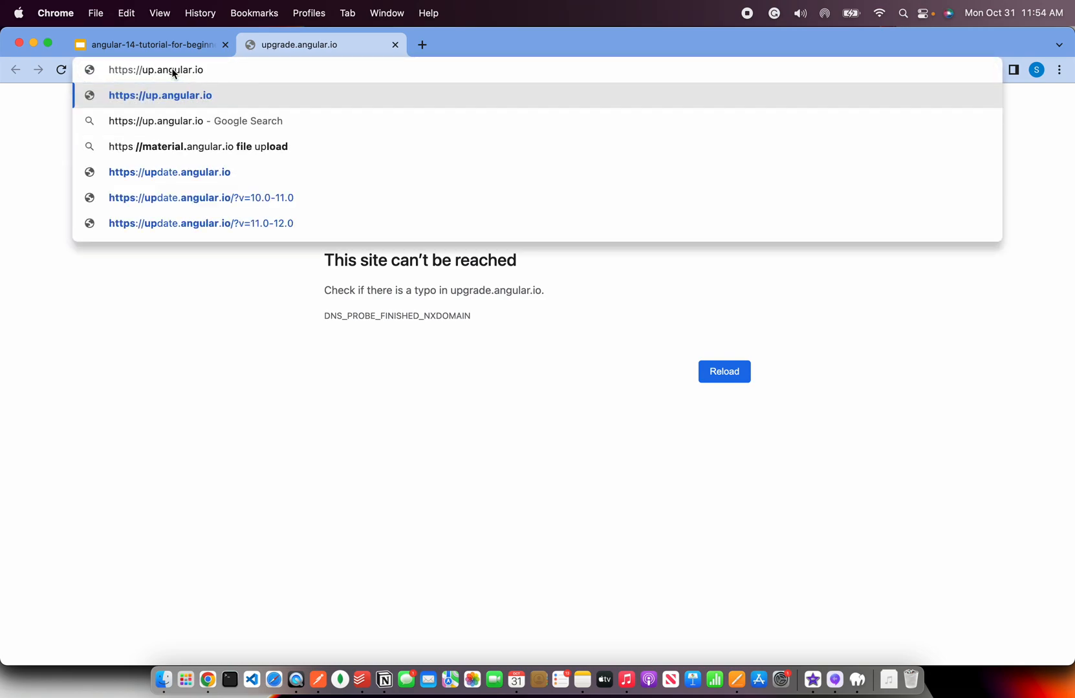
- Choose the update.angular.io address suggestion to load the Angular Update Guide
{"action": "left_click", "coordinate": [169, 172]}
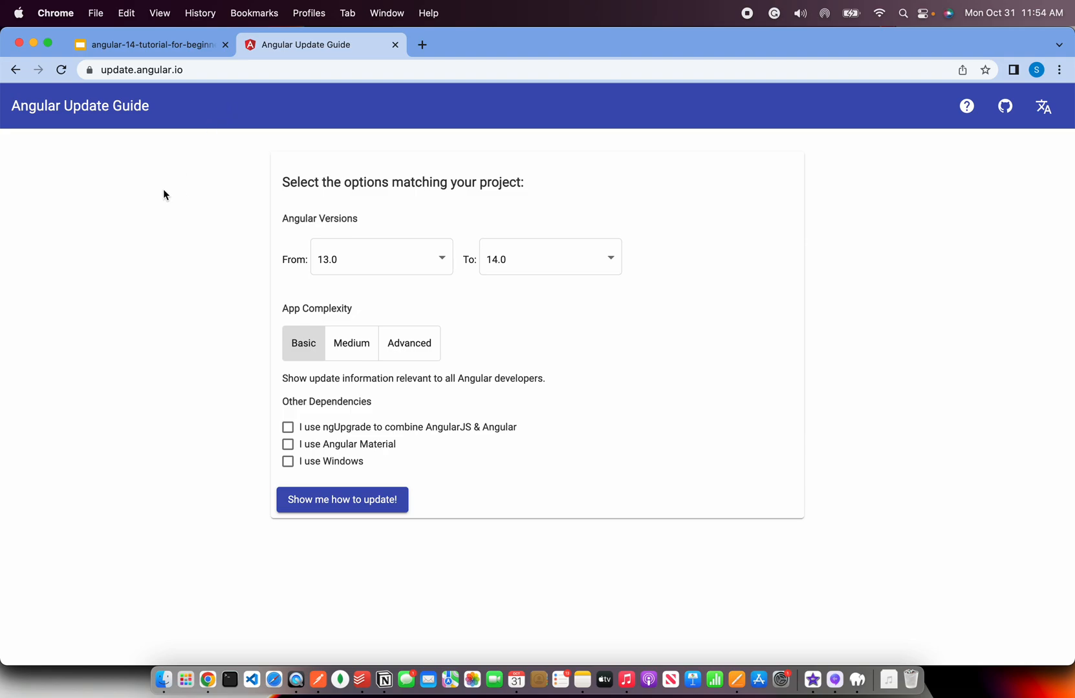
{"action": "mouse_move", "coordinate": [341, 216]}
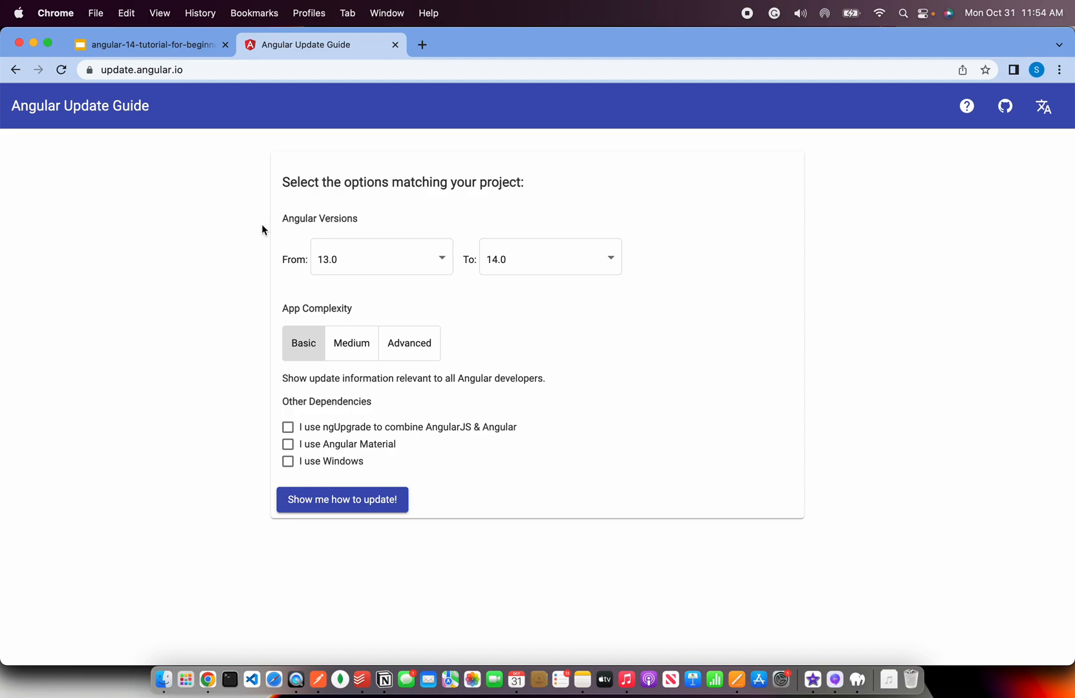
- Set From to 12.0 and Medium complexity, and tick Angular Material and Windows
{"action": "left_click", "coordinate": [379, 259]}
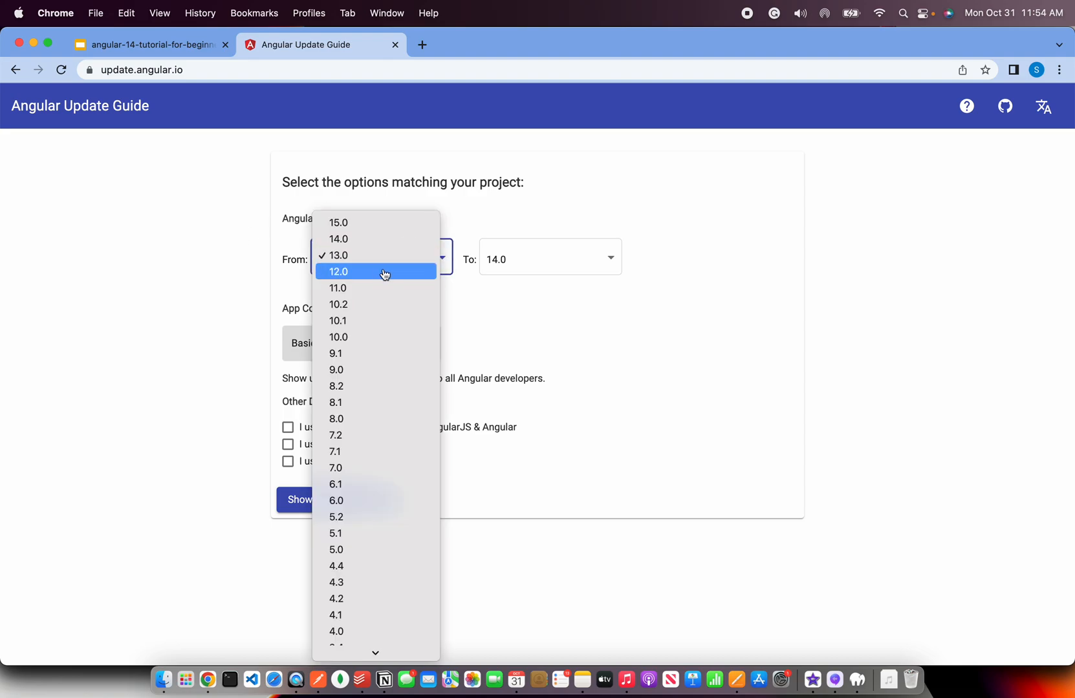
{"action": "left_click", "coordinate": [338, 272]}
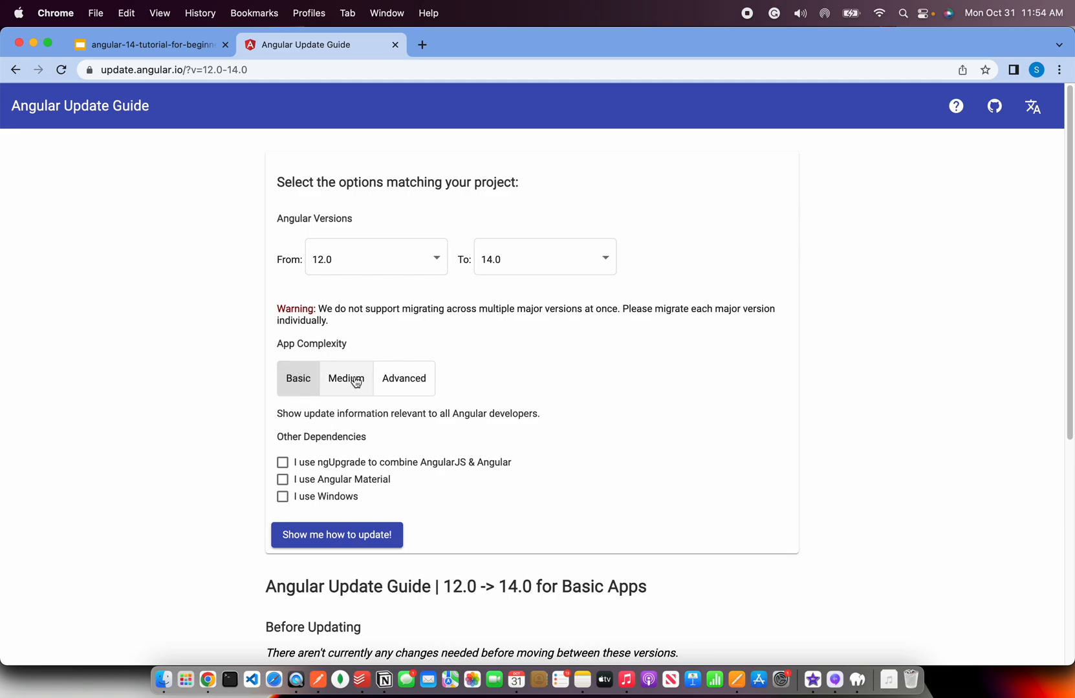
{"action": "left_click", "coordinate": [345, 379]}
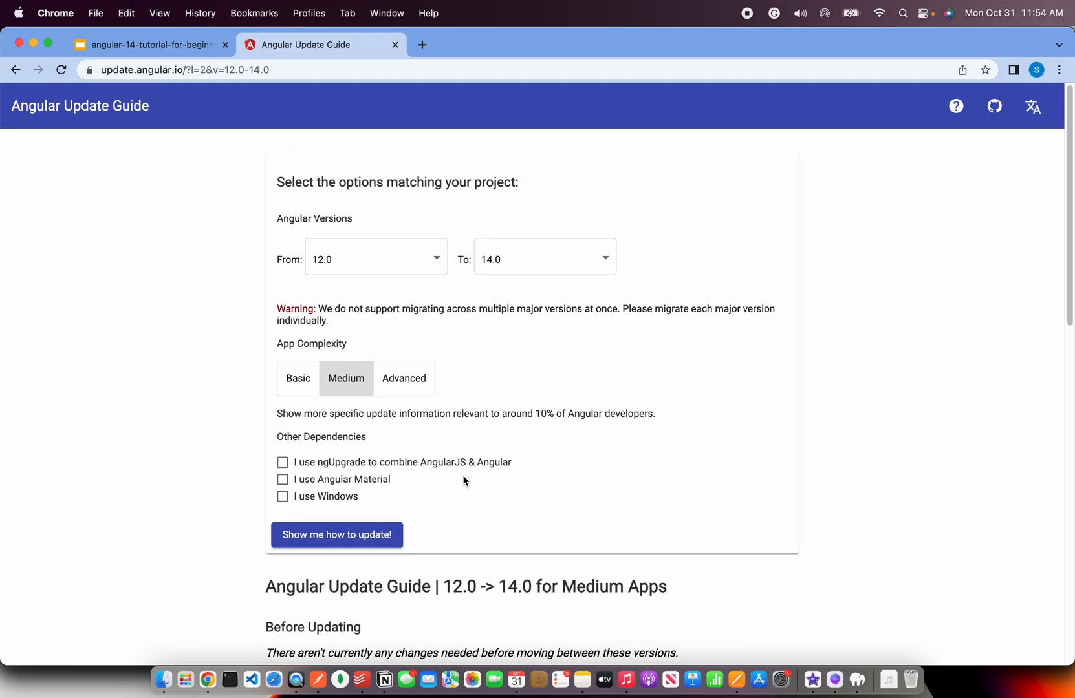
{"action": "left_click", "coordinate": [283, 479]}
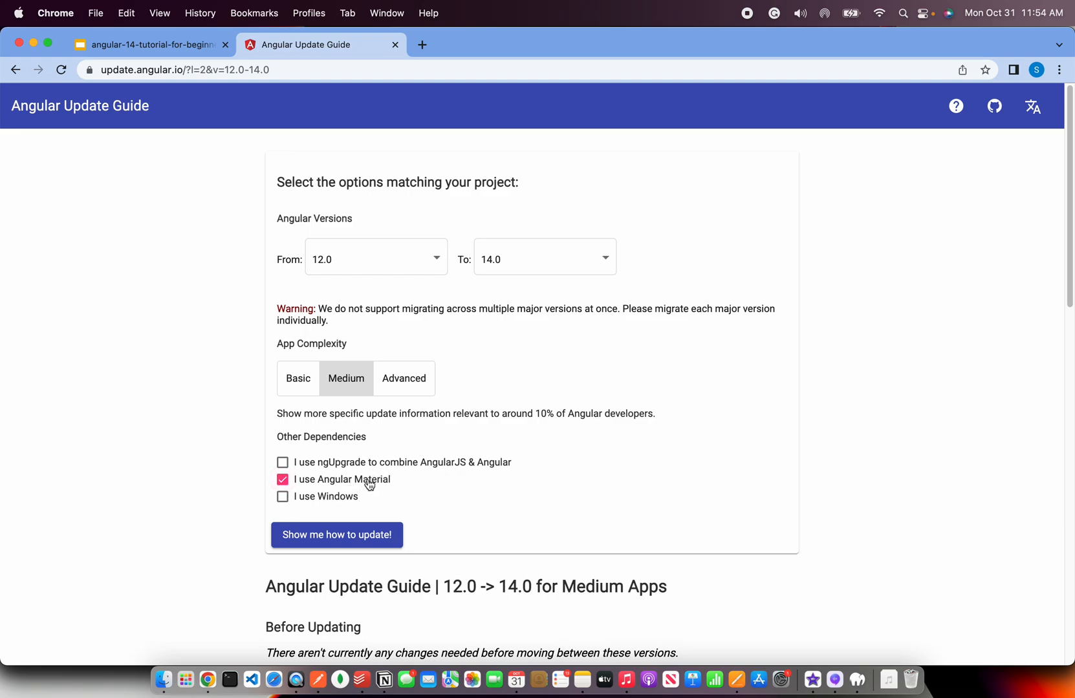
{"action": "left_click", "coordinate": [282, 496]}
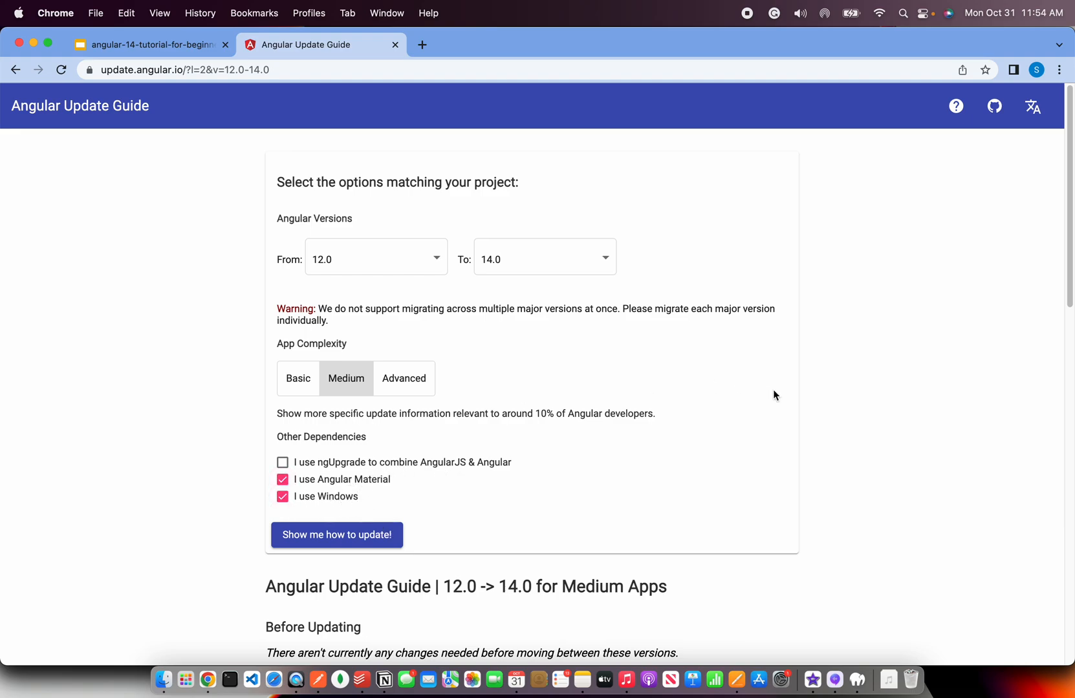
{"action": "scroll", "scroll_direction": "down", "scroll_amount": 3}
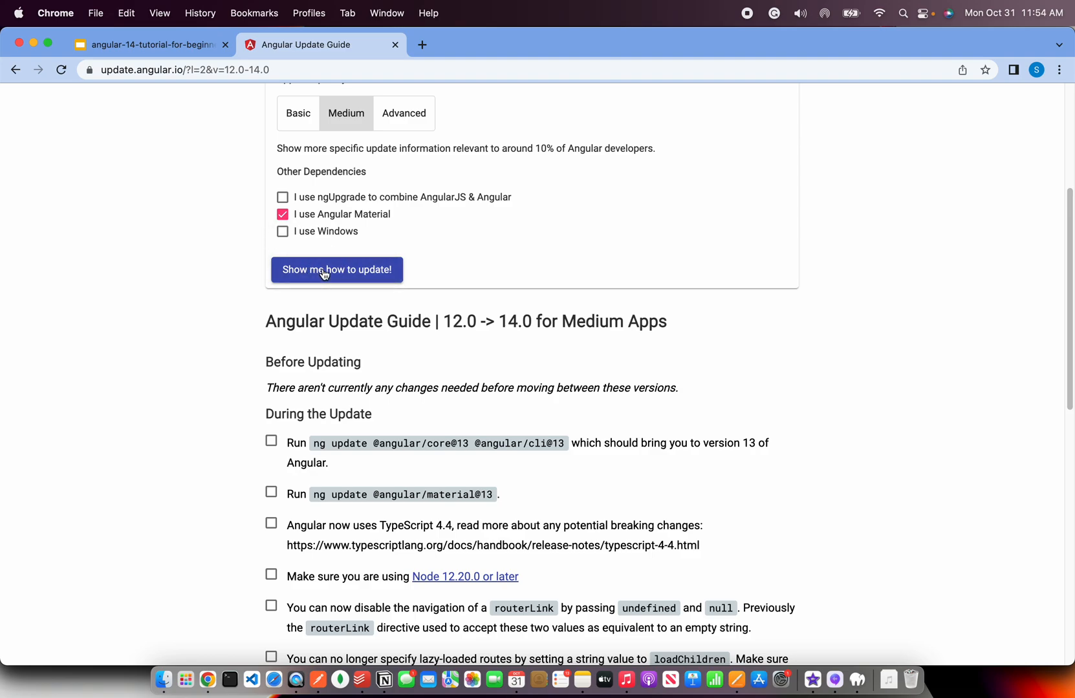
- Scroll the 12.0-to-14.0 checklist, tick and untick step one, then return to Slides
{"action": "scroll", "scroll_direction": "down", "scroll_amount": 3}
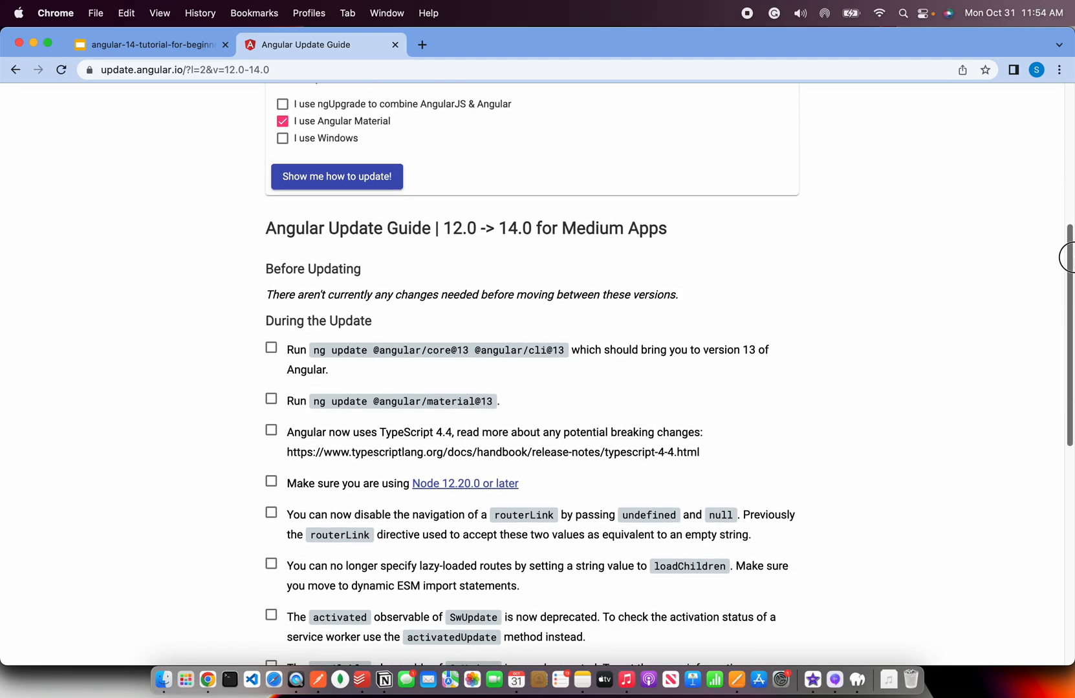
{"action": "scroll", "scroll_direction": "down", "scroll_amount": 3}
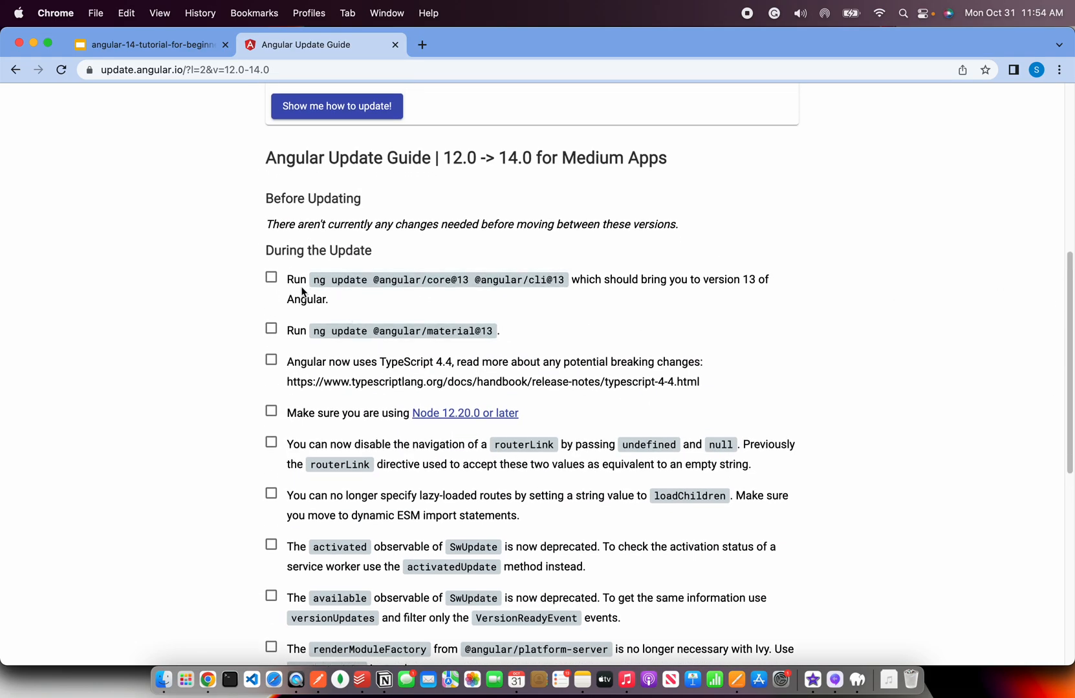
{"action": "mouse_move", "coordinate": [362, 283]}
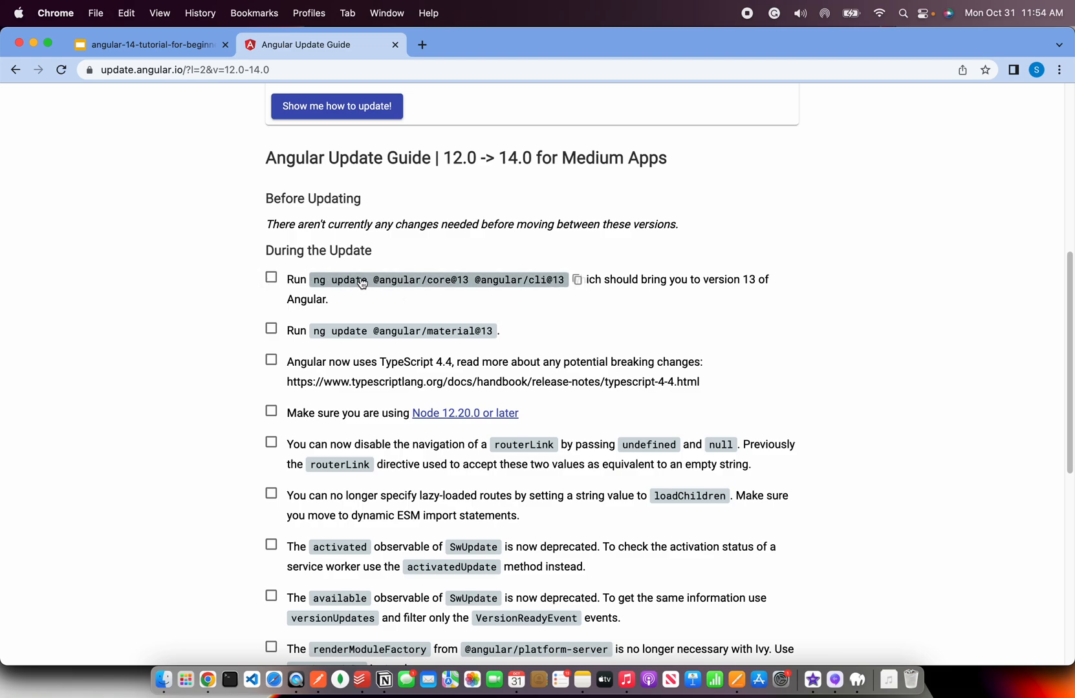
{"action": "left_click", "coordinate": [272, 277]}
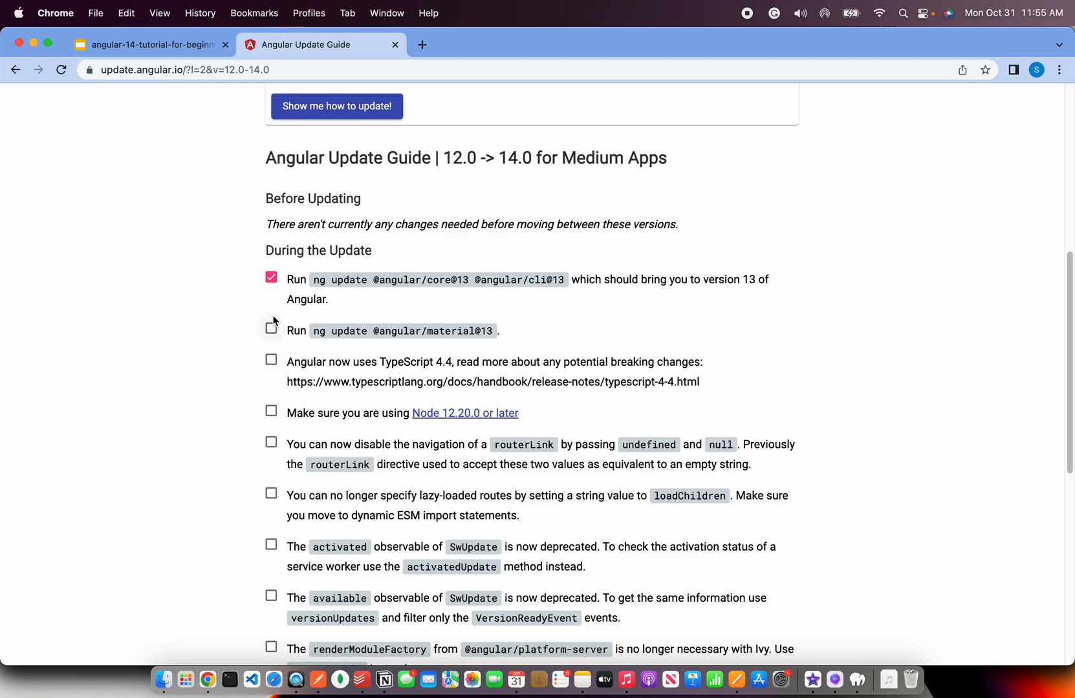
{"action": "left_click", "coordinate": [271, 277]}
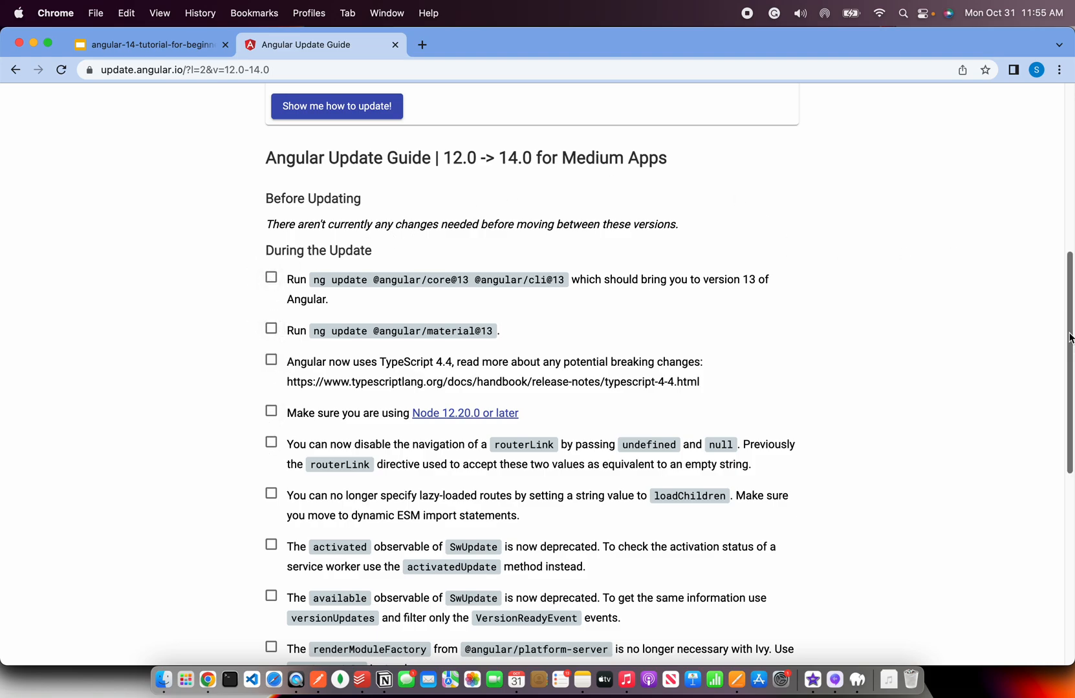
{"action": "scroll", "scroll_direction": "down", "scroll_amount": 3}
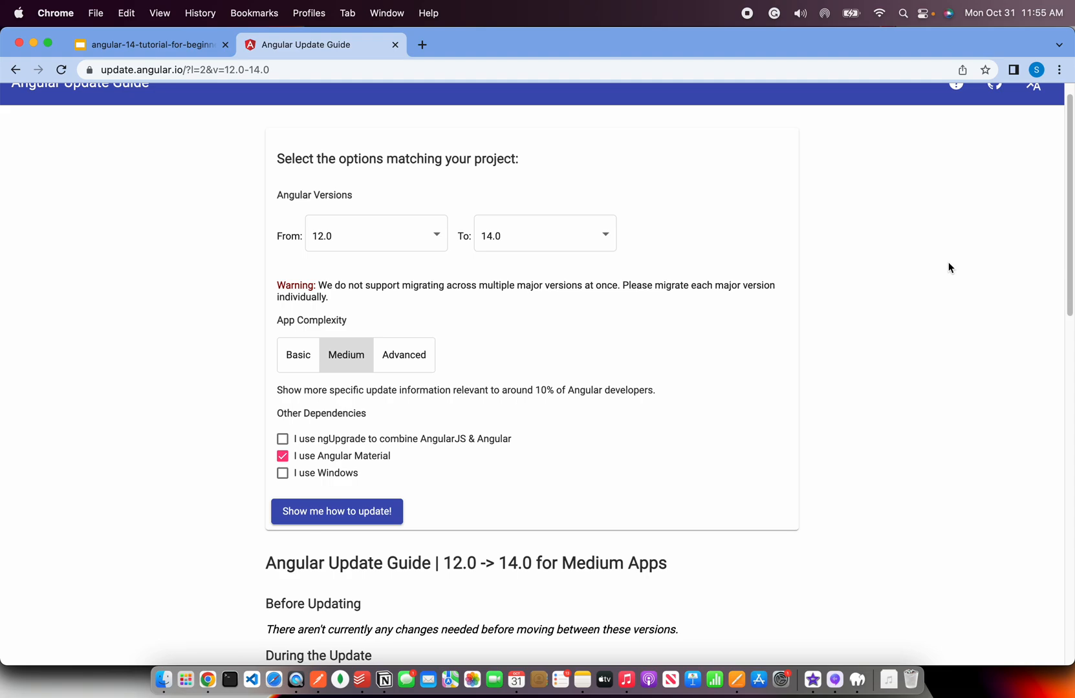
{"action": "left_click", "coordinate": [146, 45]}
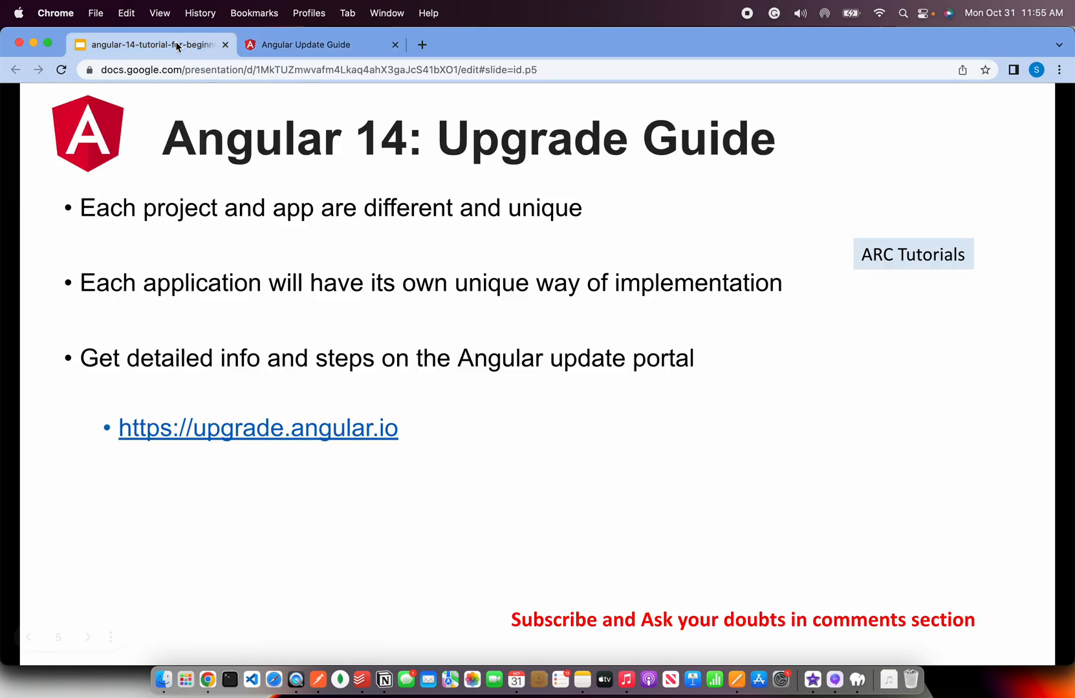